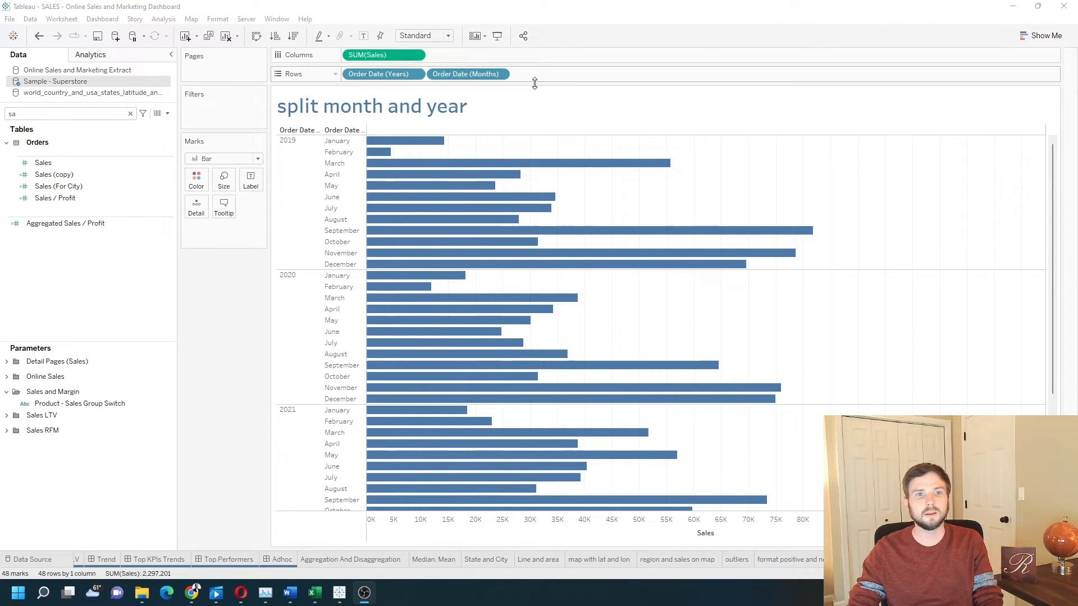
click(380, 74)
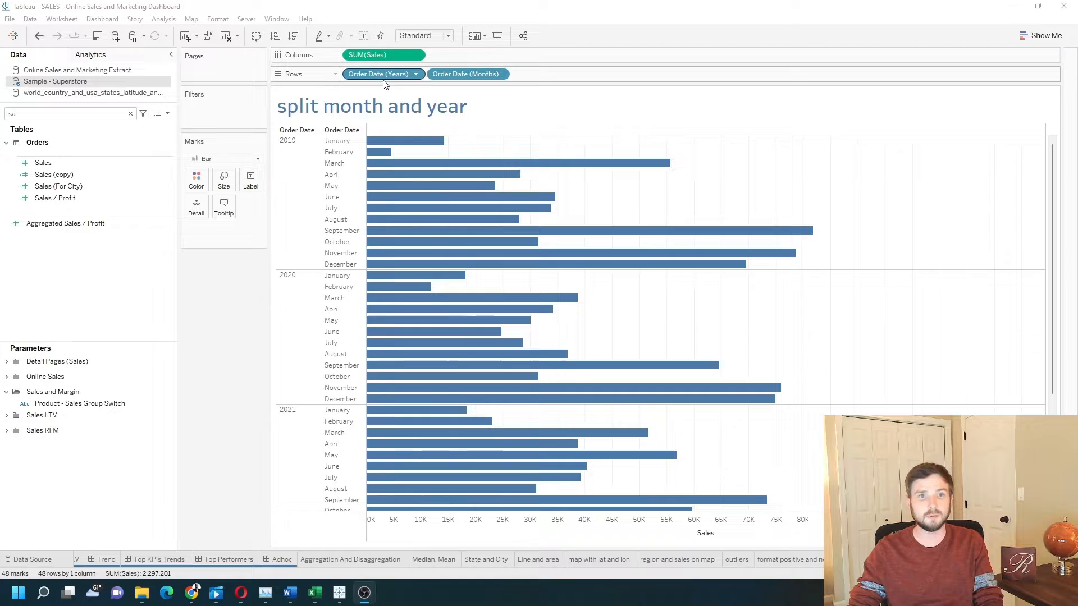